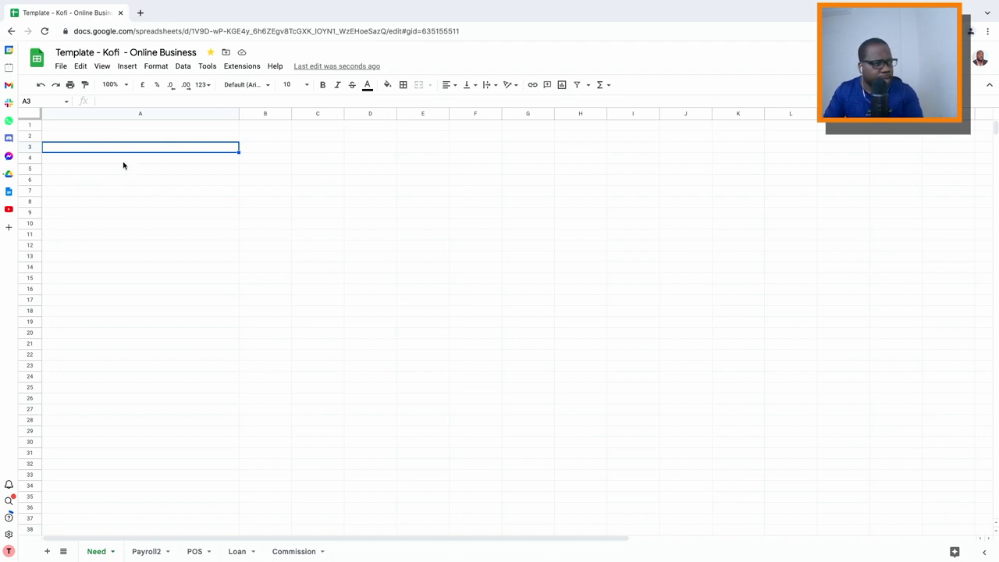
mouse_move(99, 142)
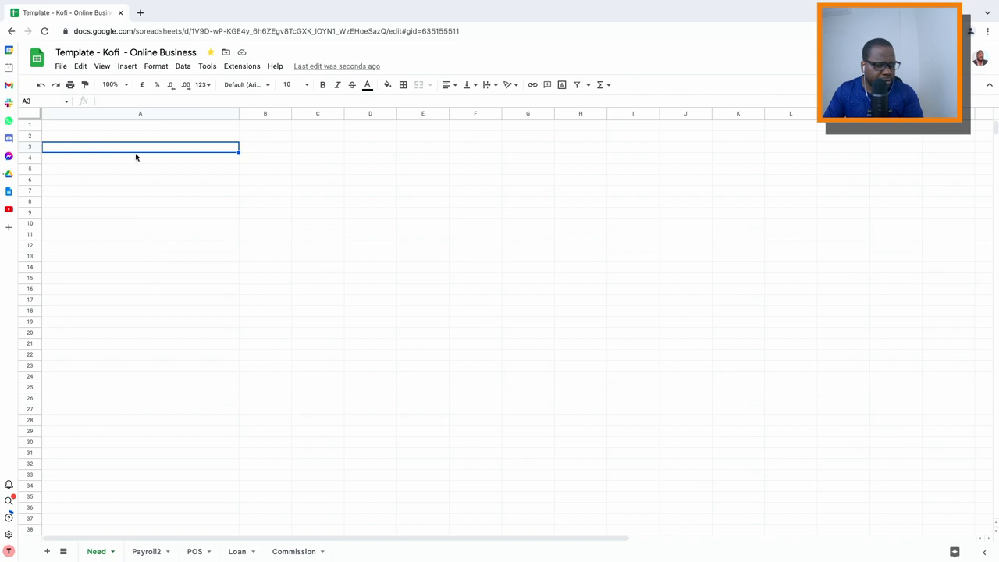
mouse_move(117, 150)
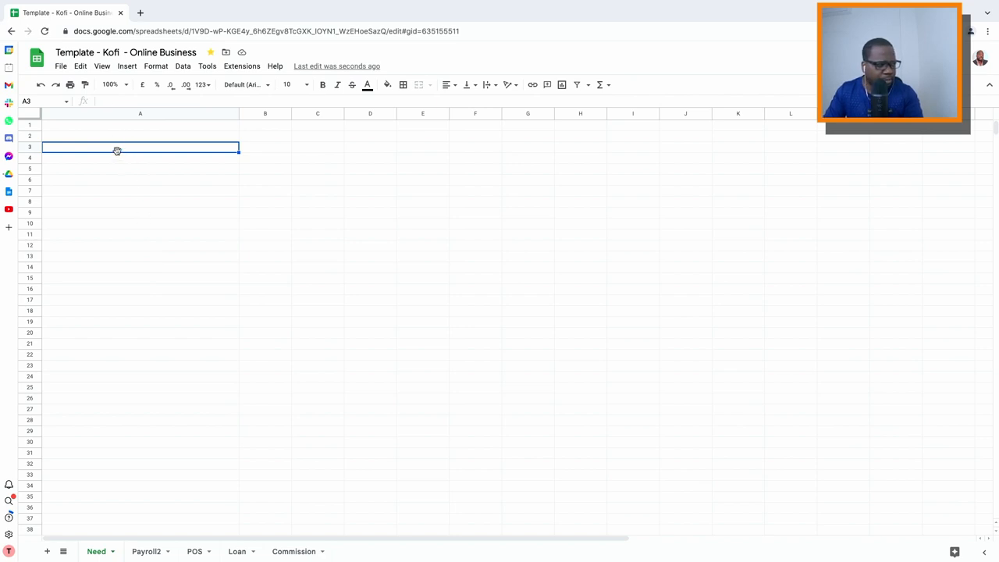
- Type the heading 'Need' into cell A3 and confirm it
text(Need)
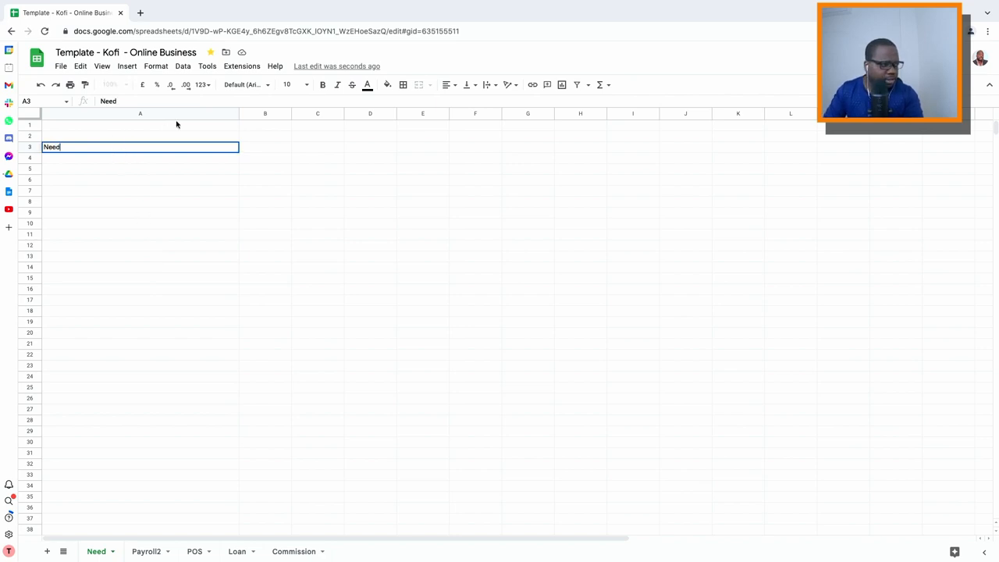
key(enter)
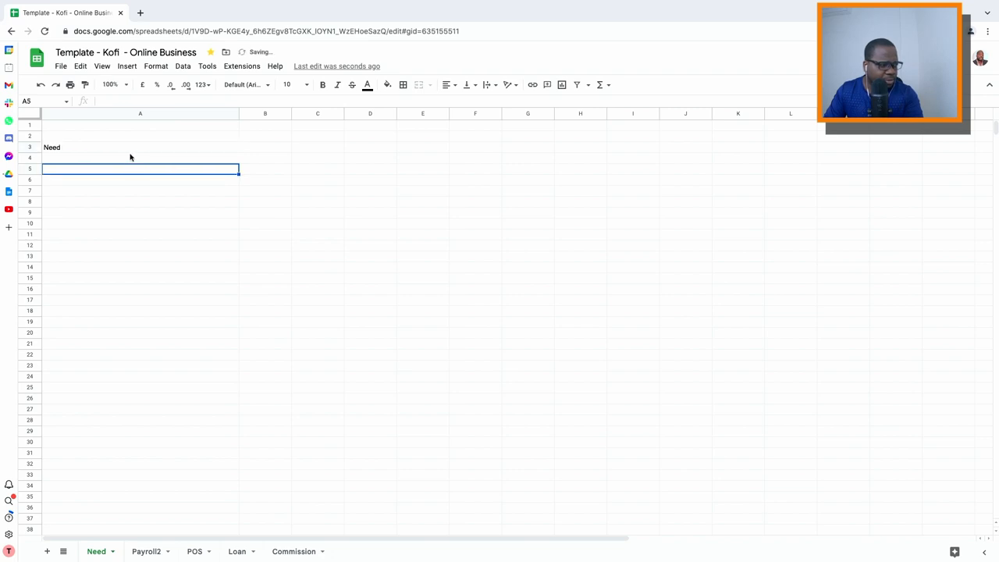
click(139, 147)
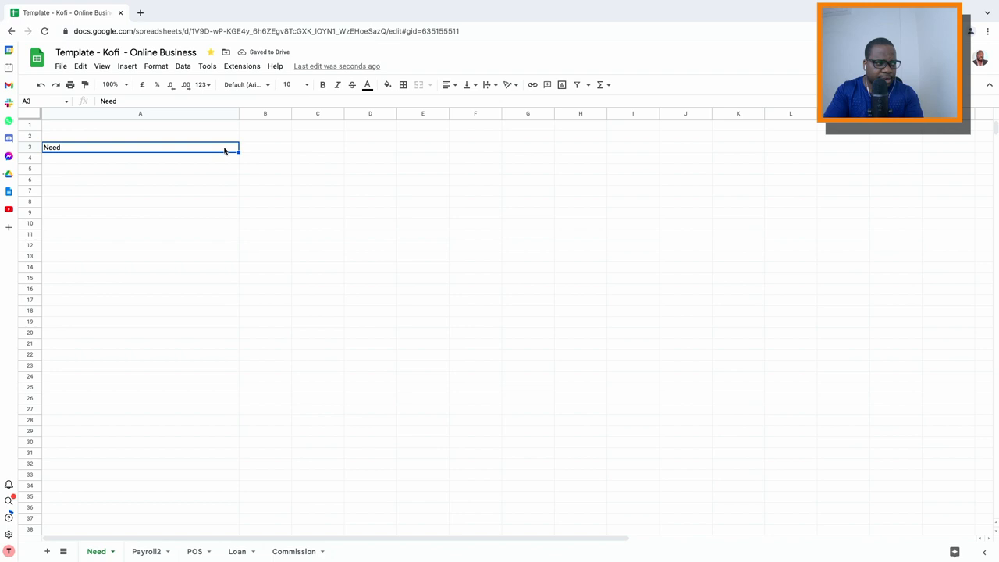
mouse_move(264, 145)
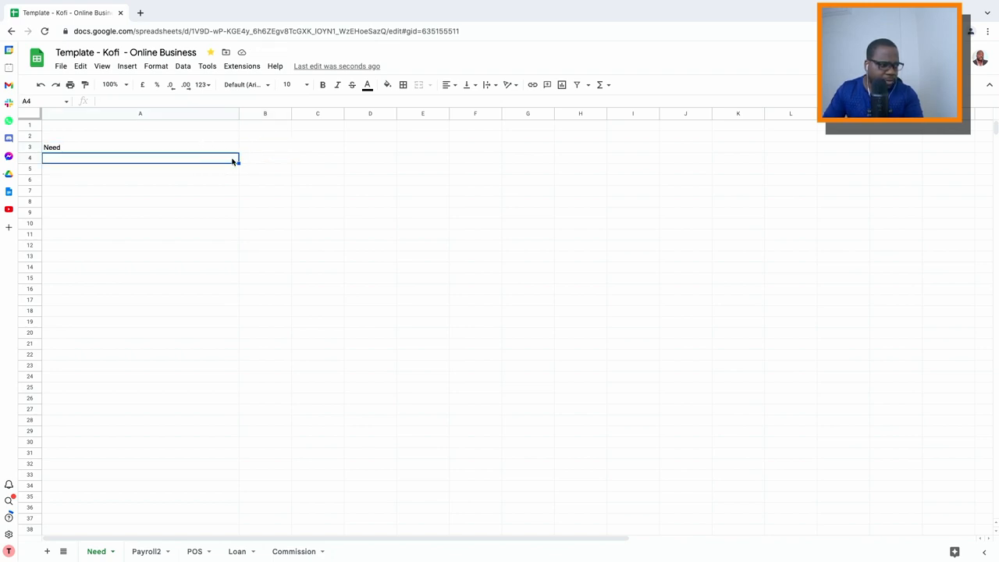
- Enter 'Price' in B3 and 'Webiste' in C3 as column headings
click(265, 146)
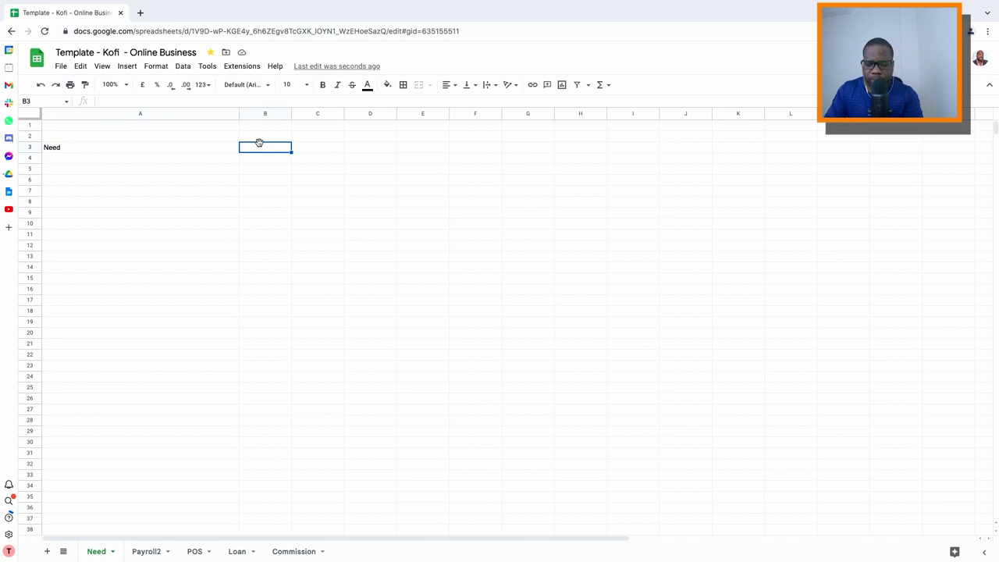
text(Price)
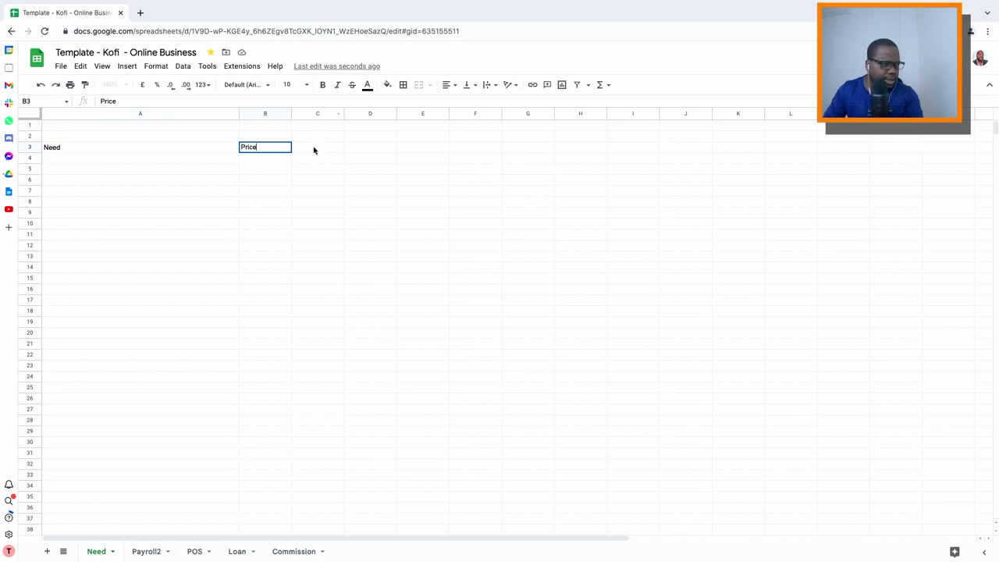
text(Webiste)
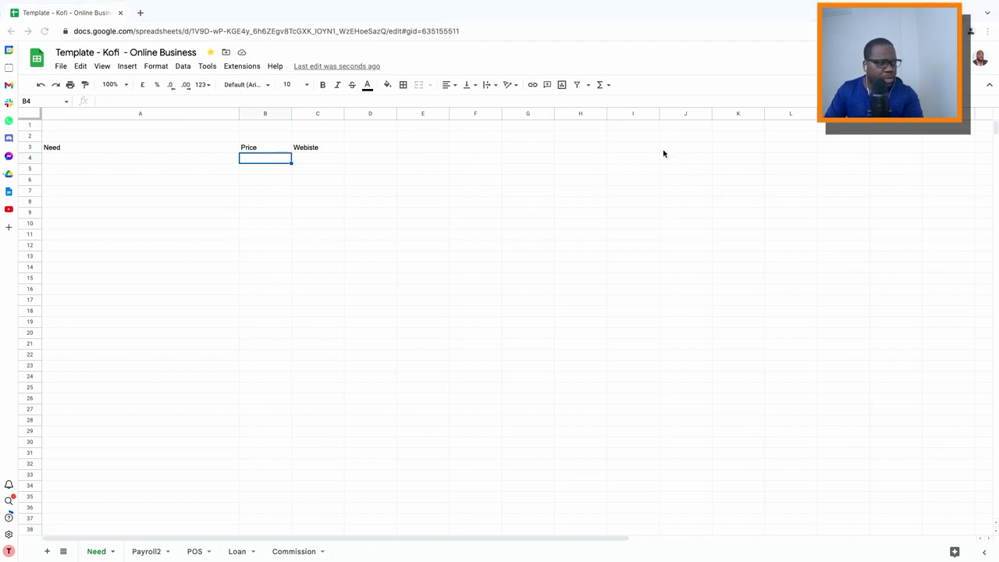
mouse_move(266, 141)
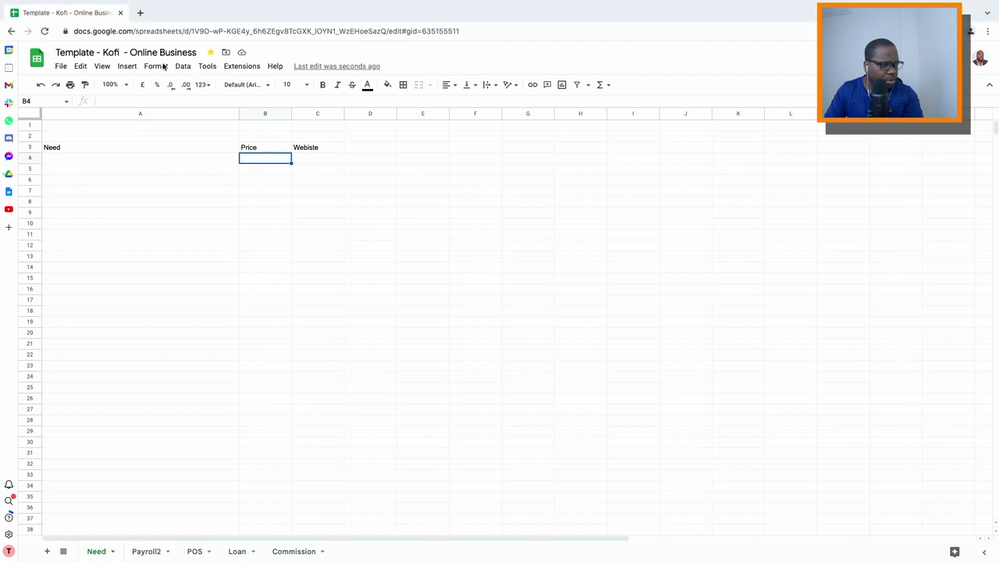
- Apply currency format to B4, then enter TV in A4 priced 500 (£500.00)
click(155, 66)
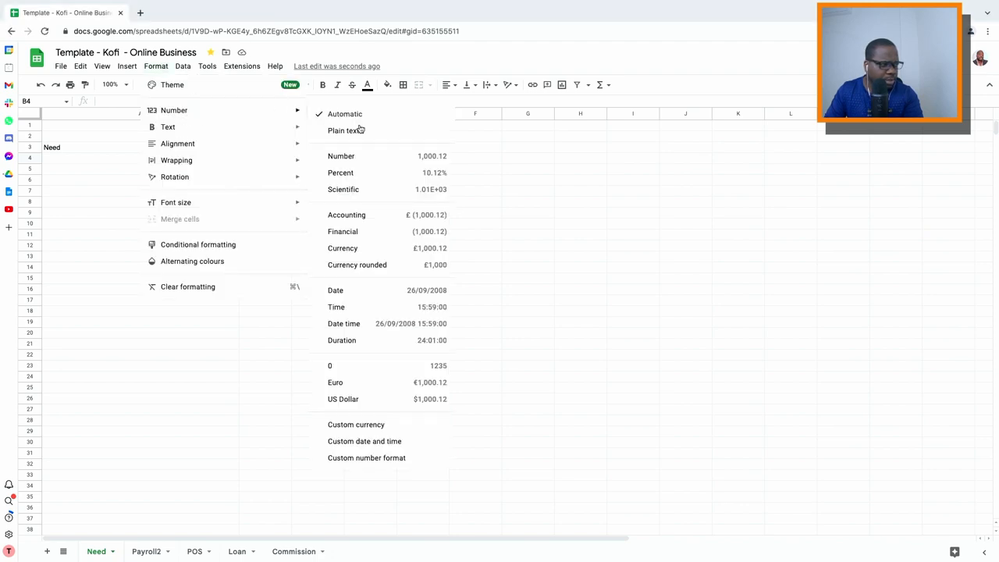
mouse_move(364, 226)
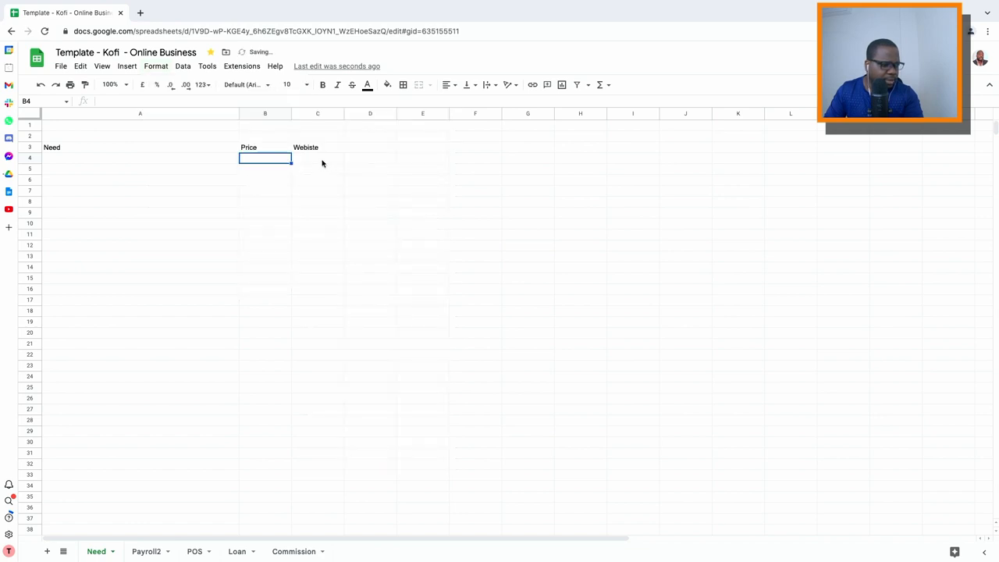
click(139, 157)
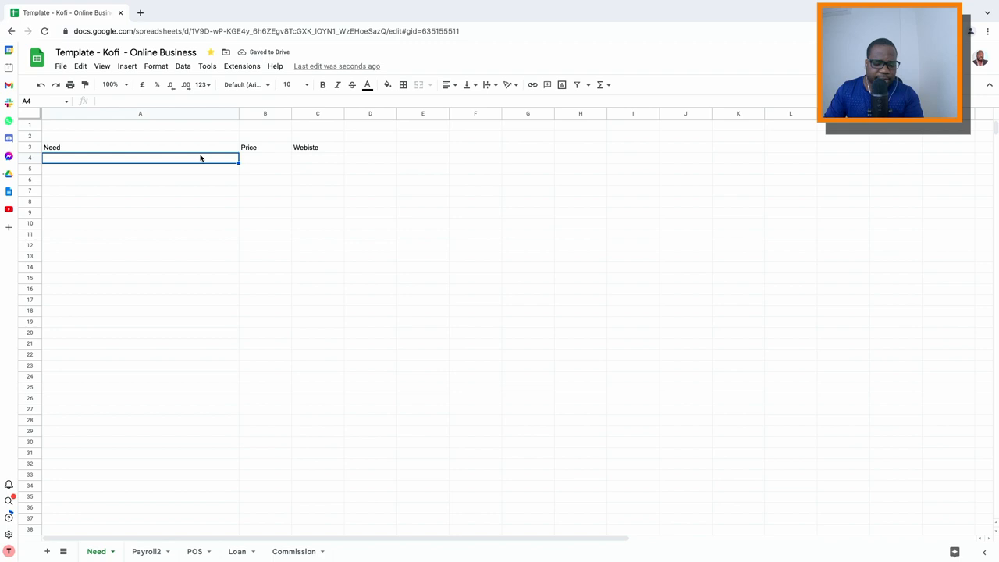
text(TV)
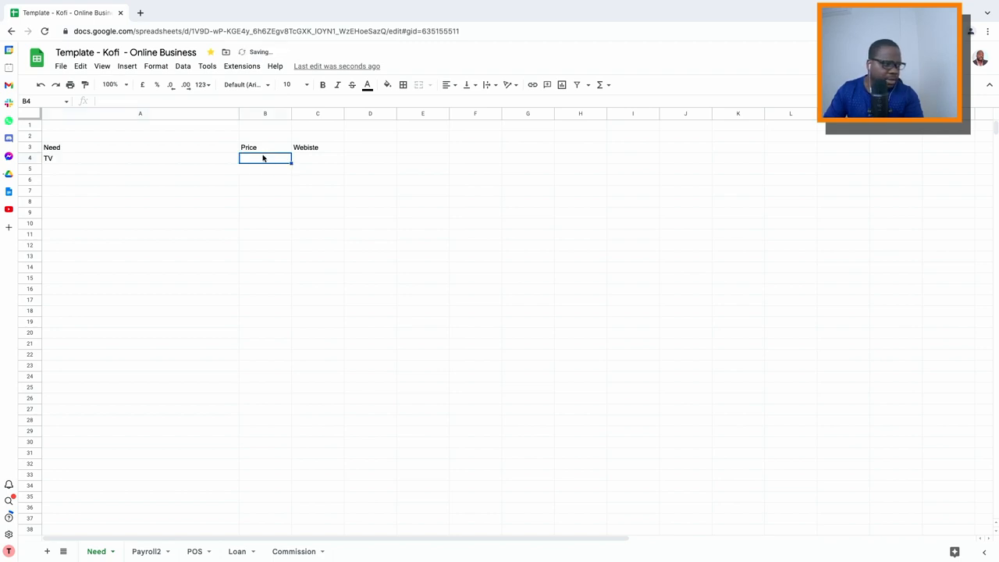
text(500.00)
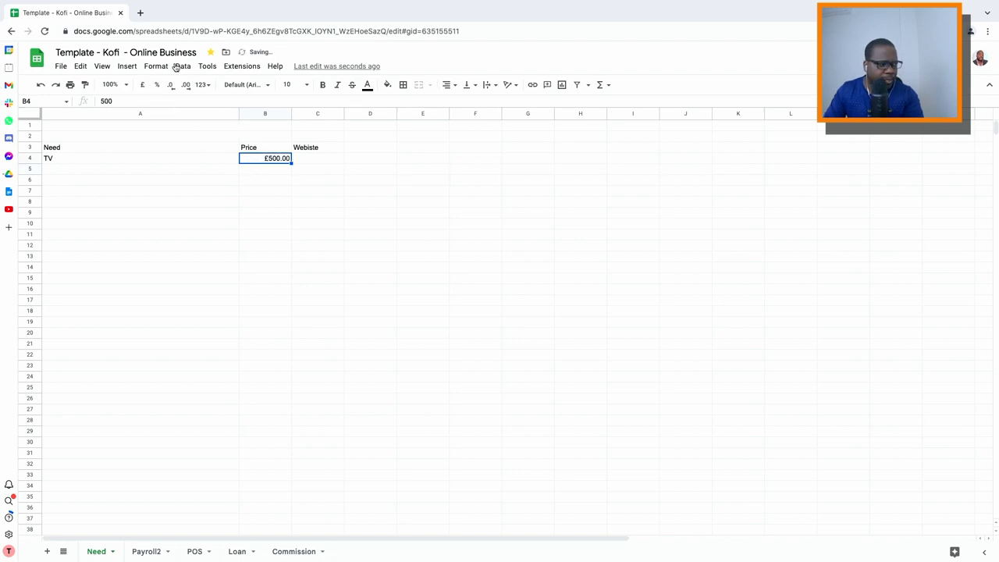
- Change B4's number format so the TV price reads $500.00
click(155, 66)
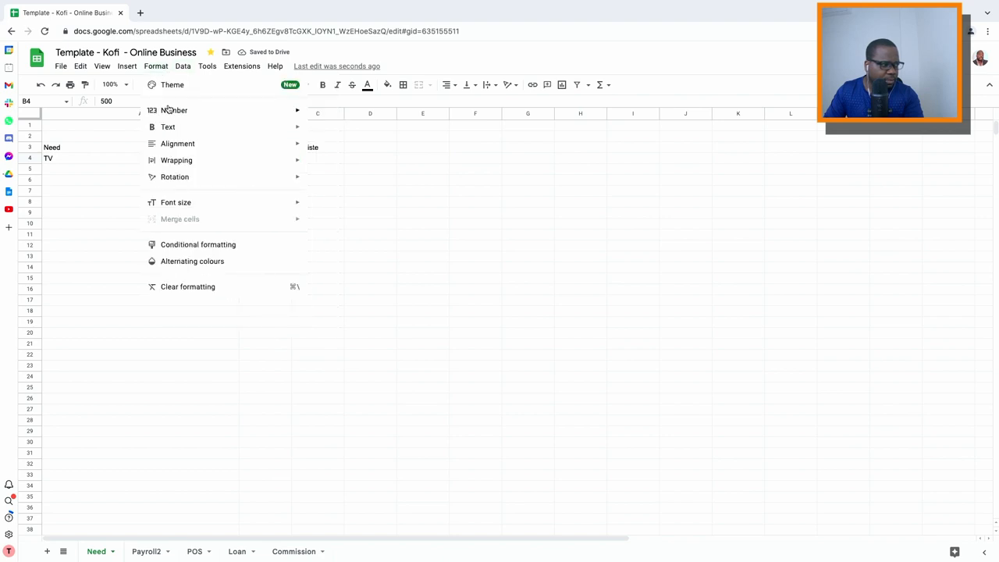
click(174, 110)
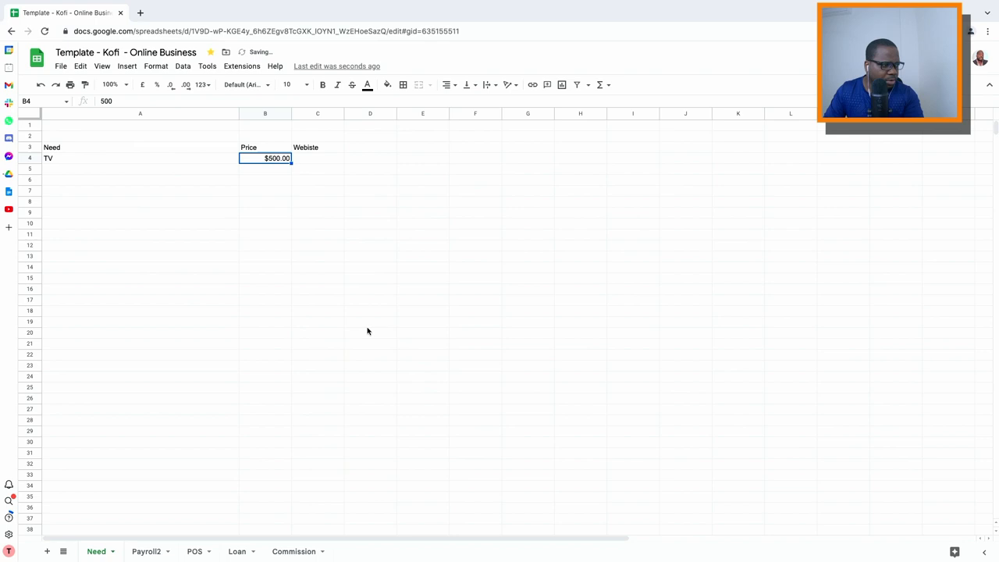
click(317, 158)
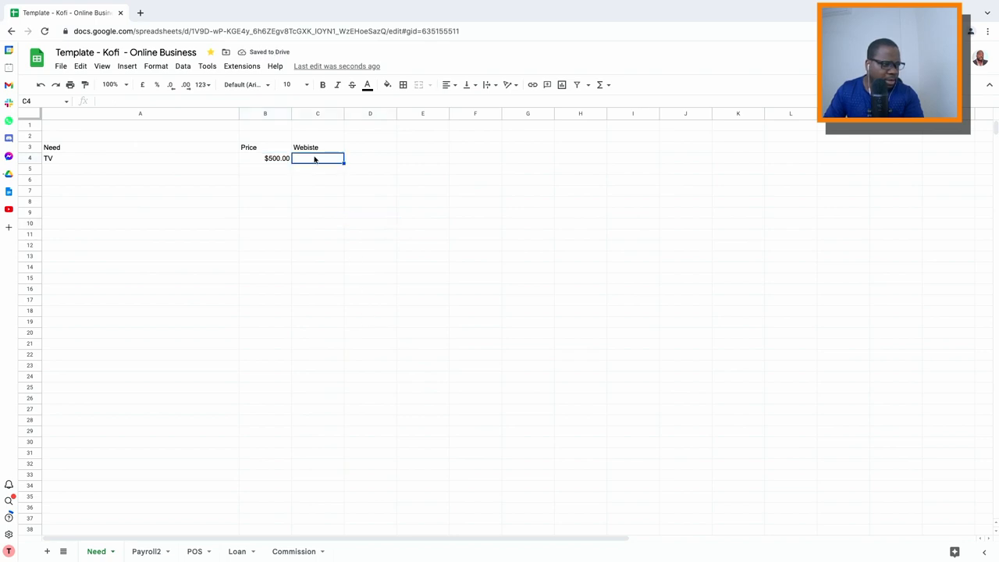
click(370, 158)
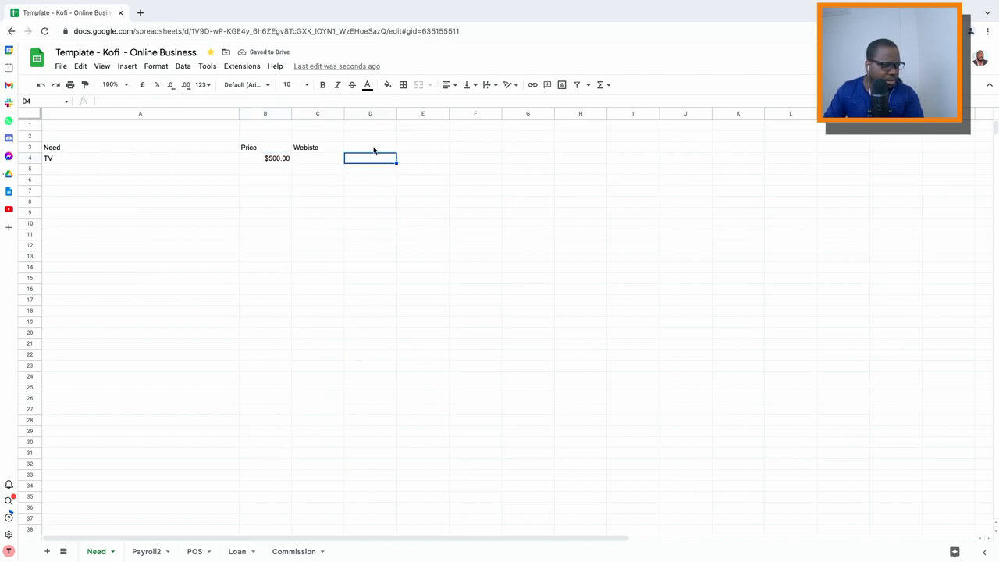
click(140, 169)
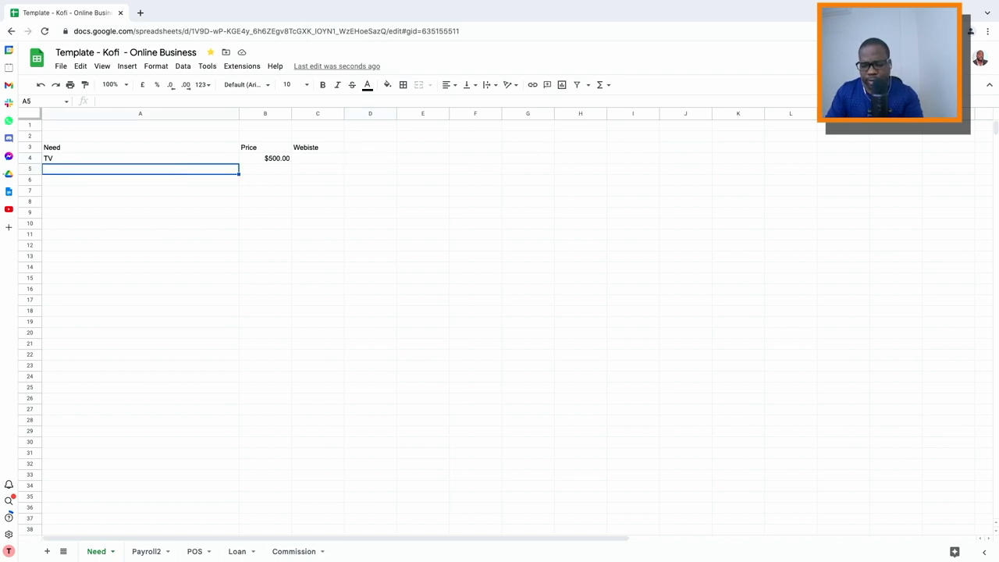
- Add 'Laptop' in A5 with a price of 2000, shown as $2,000.00
text(Laptop)
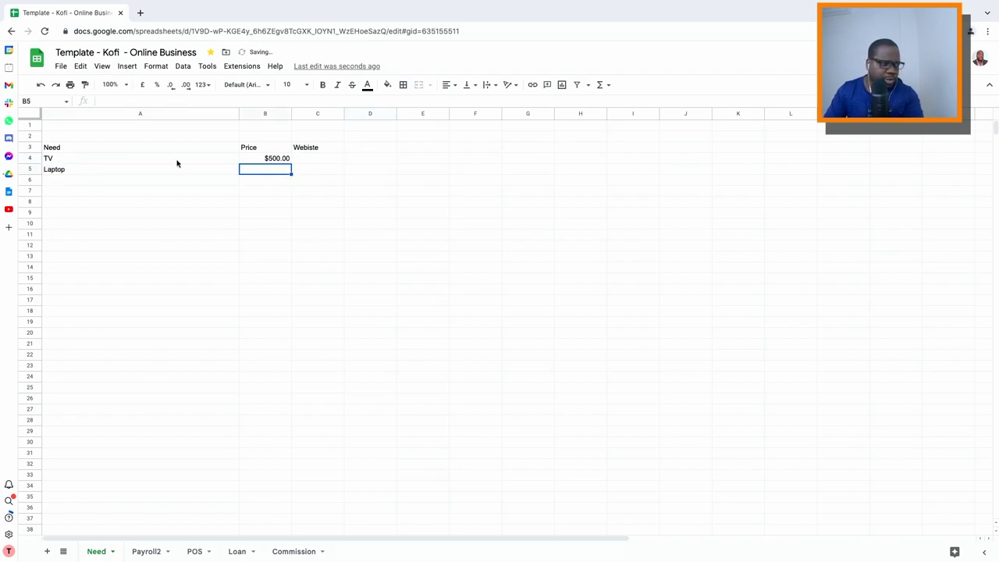
click(265, 147)
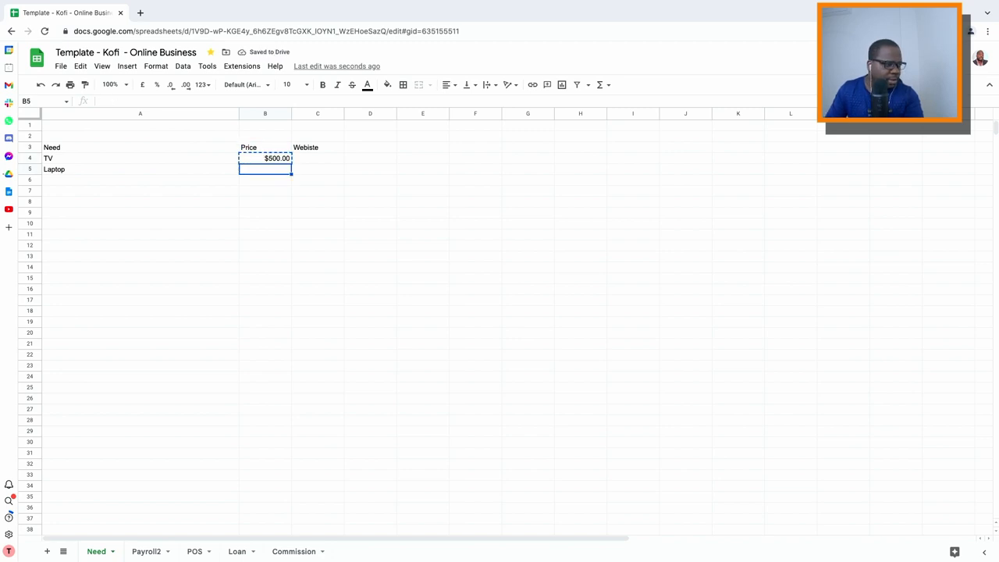
text(500)
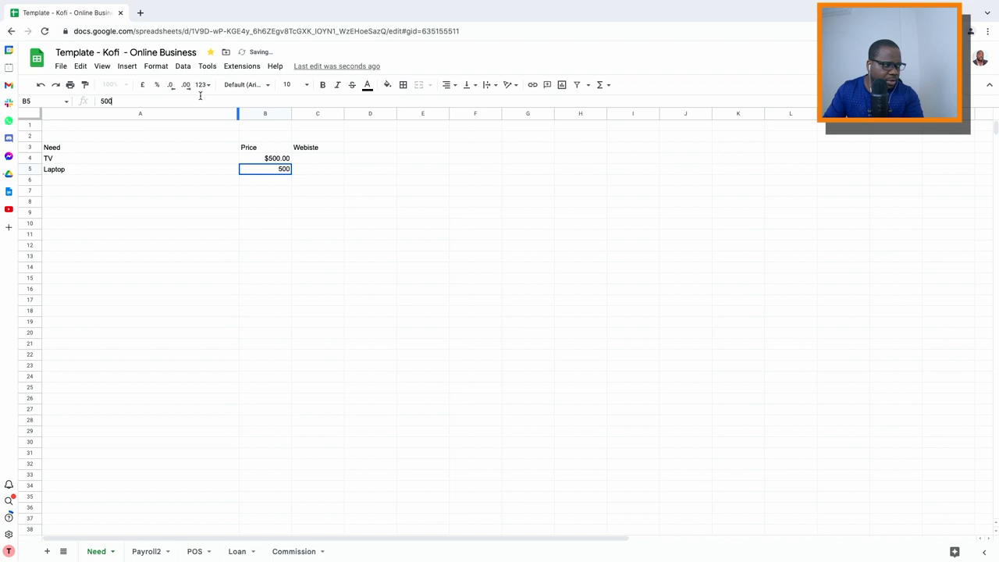
text(2000)
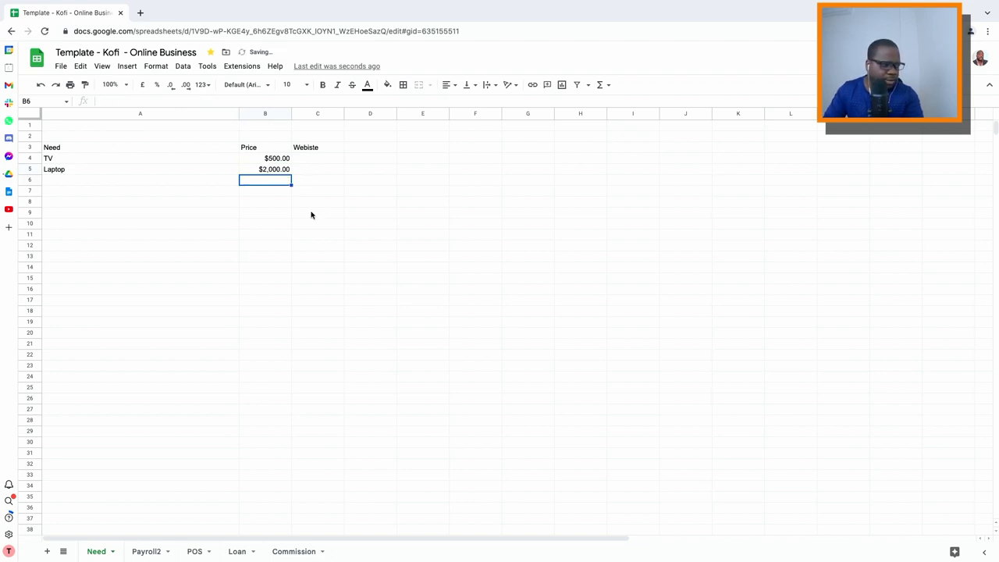
mouse_move(298, 238)
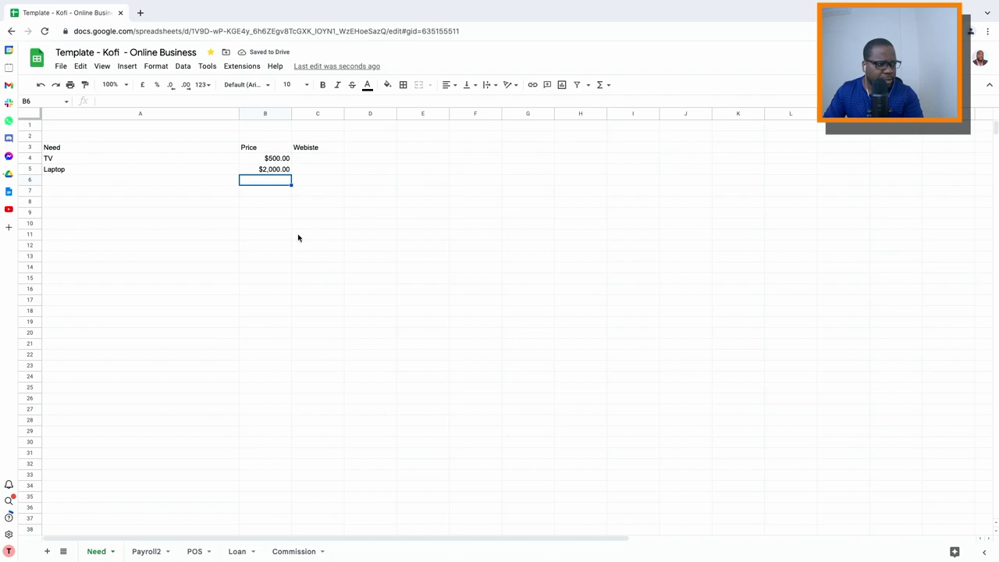
mouse_move(332, 249)
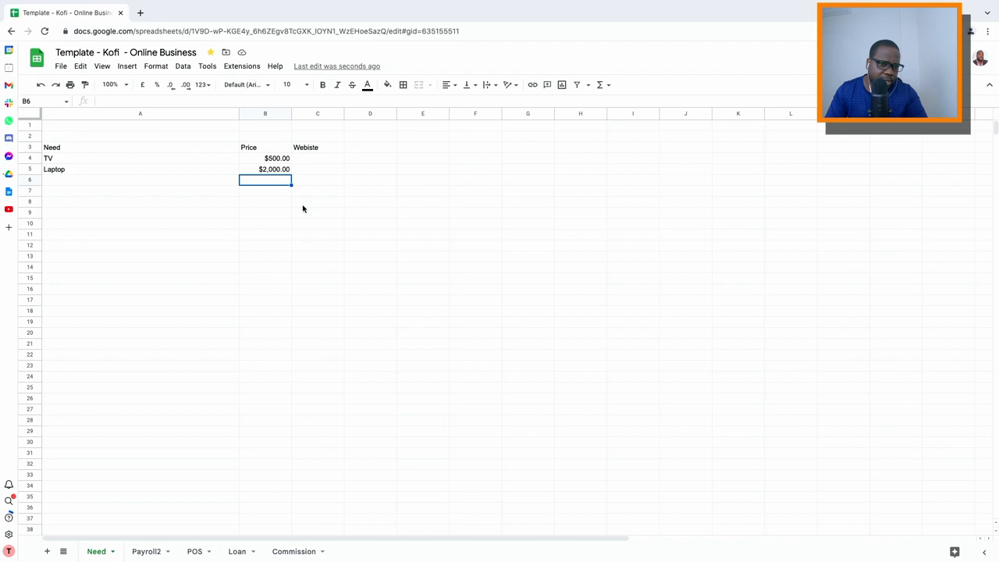
mouse_move(302, 196)
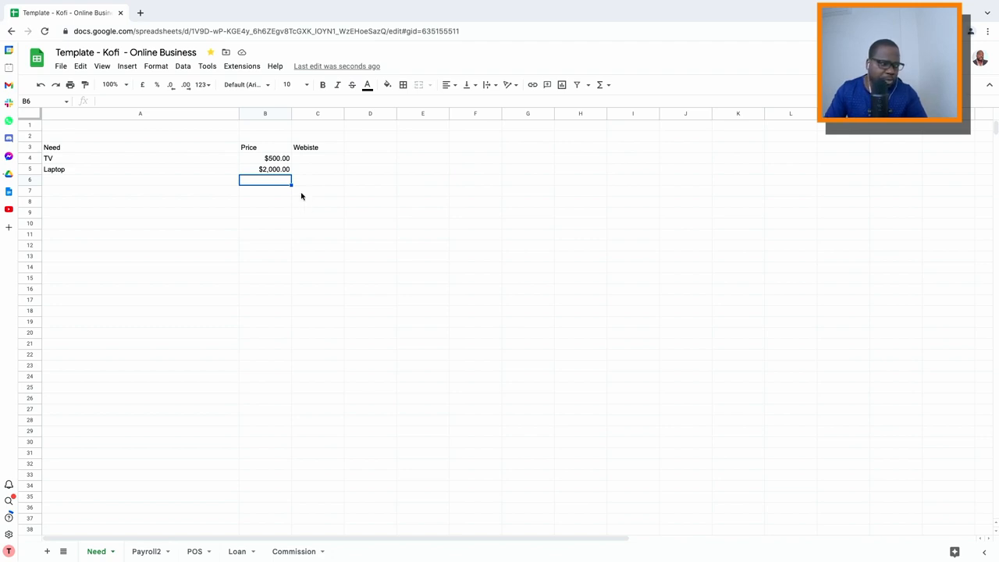
mouse_move(224, 215)
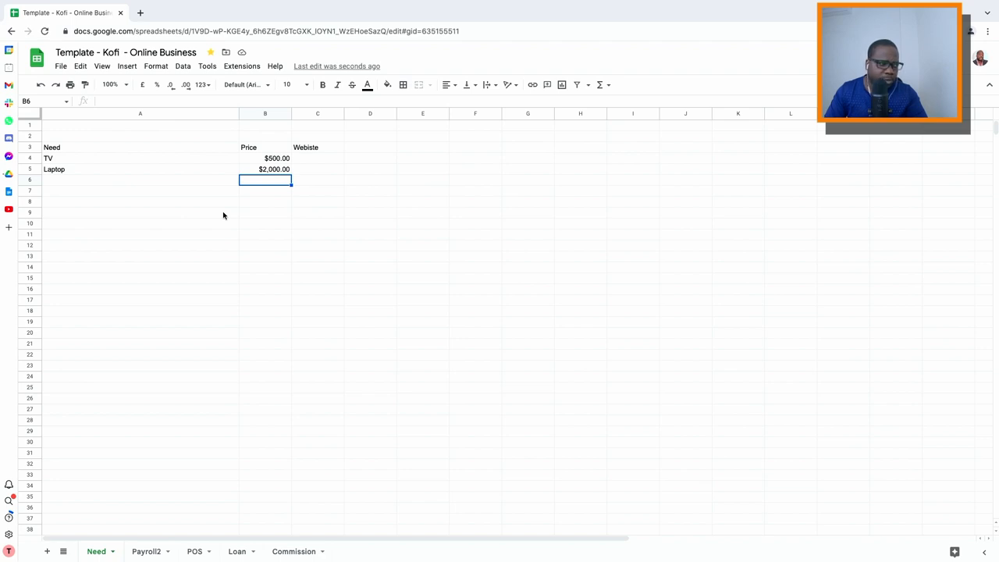
mouse_move(51, 173)
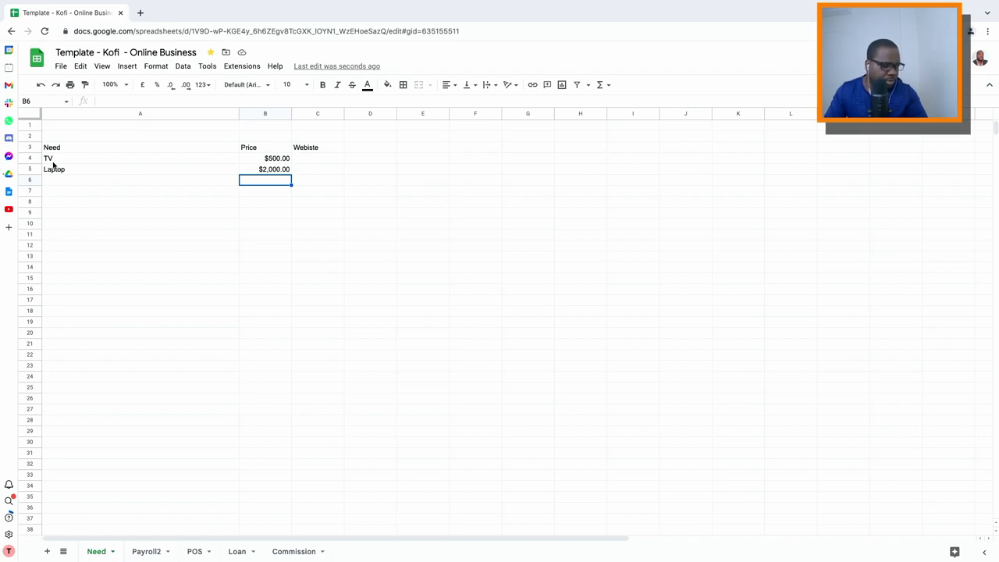
- Type the labels 'Goal 1:', 'Goal 2:' and 'Goal 3:' into A13, A16 and A19
click(140, 255)
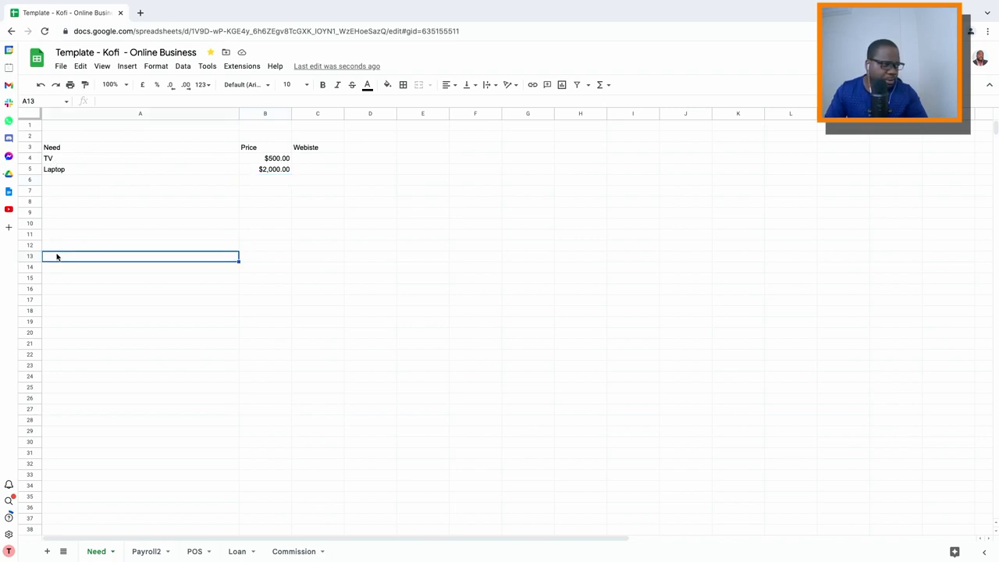
text(Goal)
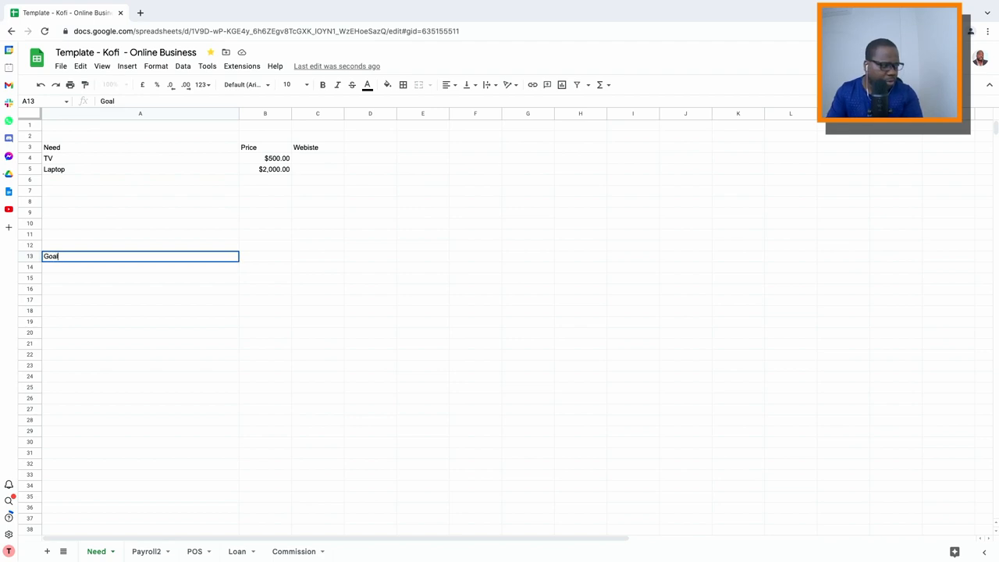
text(1:)
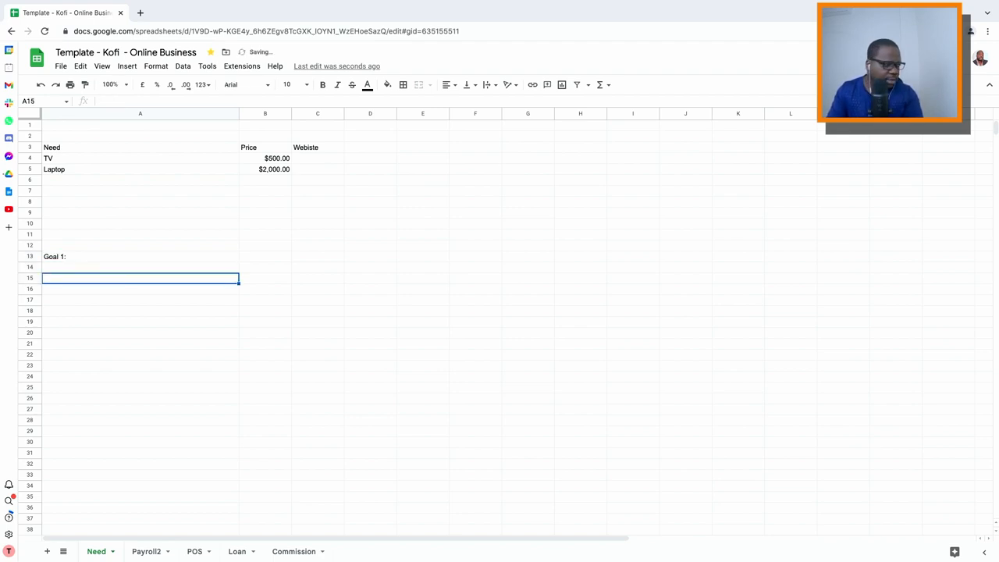
text(Goal 2)
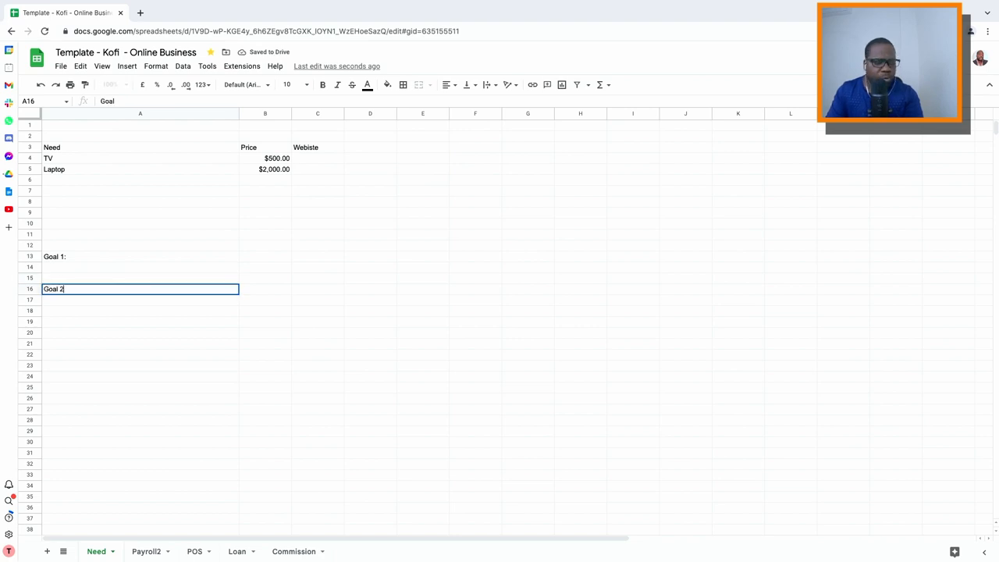
key(enter)
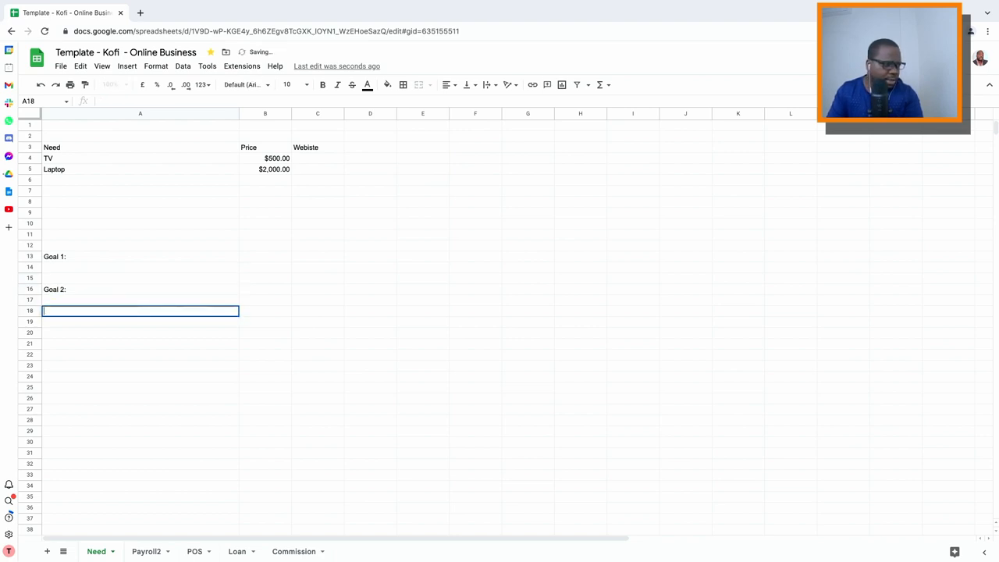
text(Goal 3)
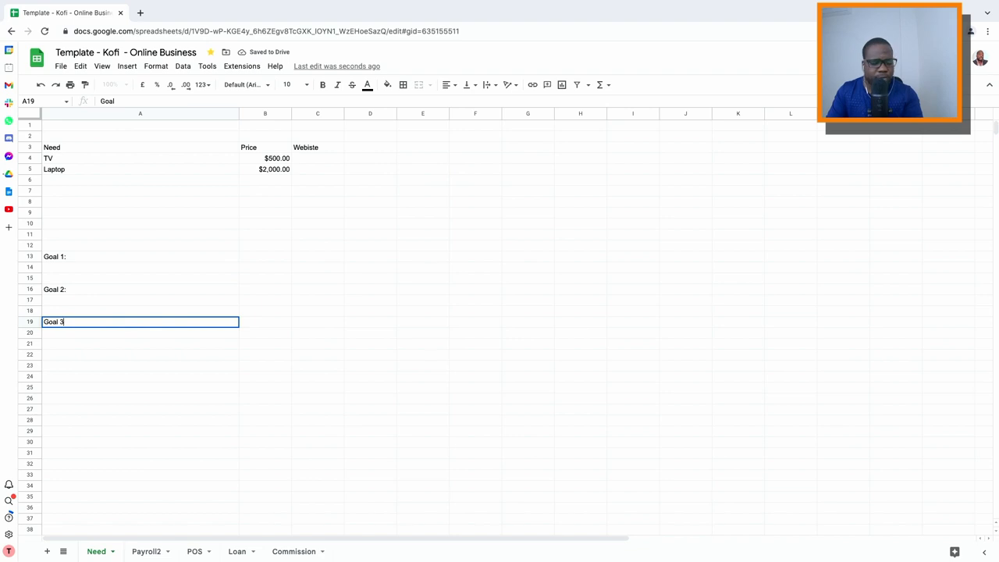
key(enter)
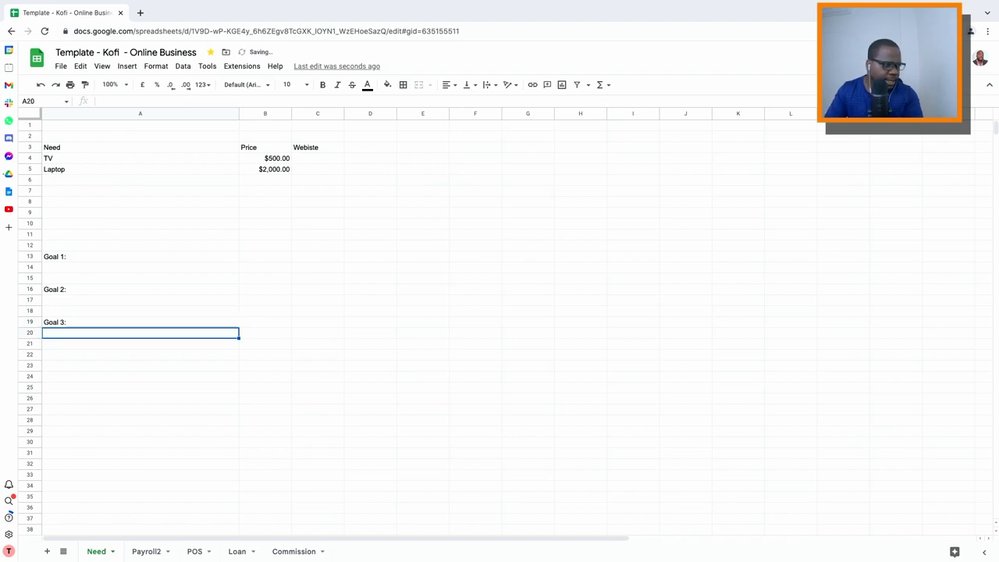
mouse_move(266, 383)
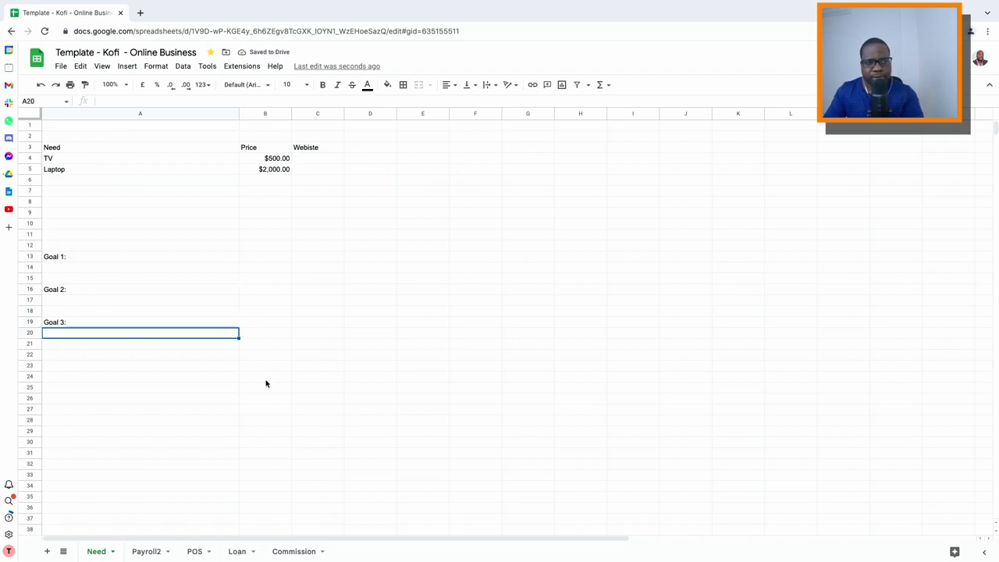